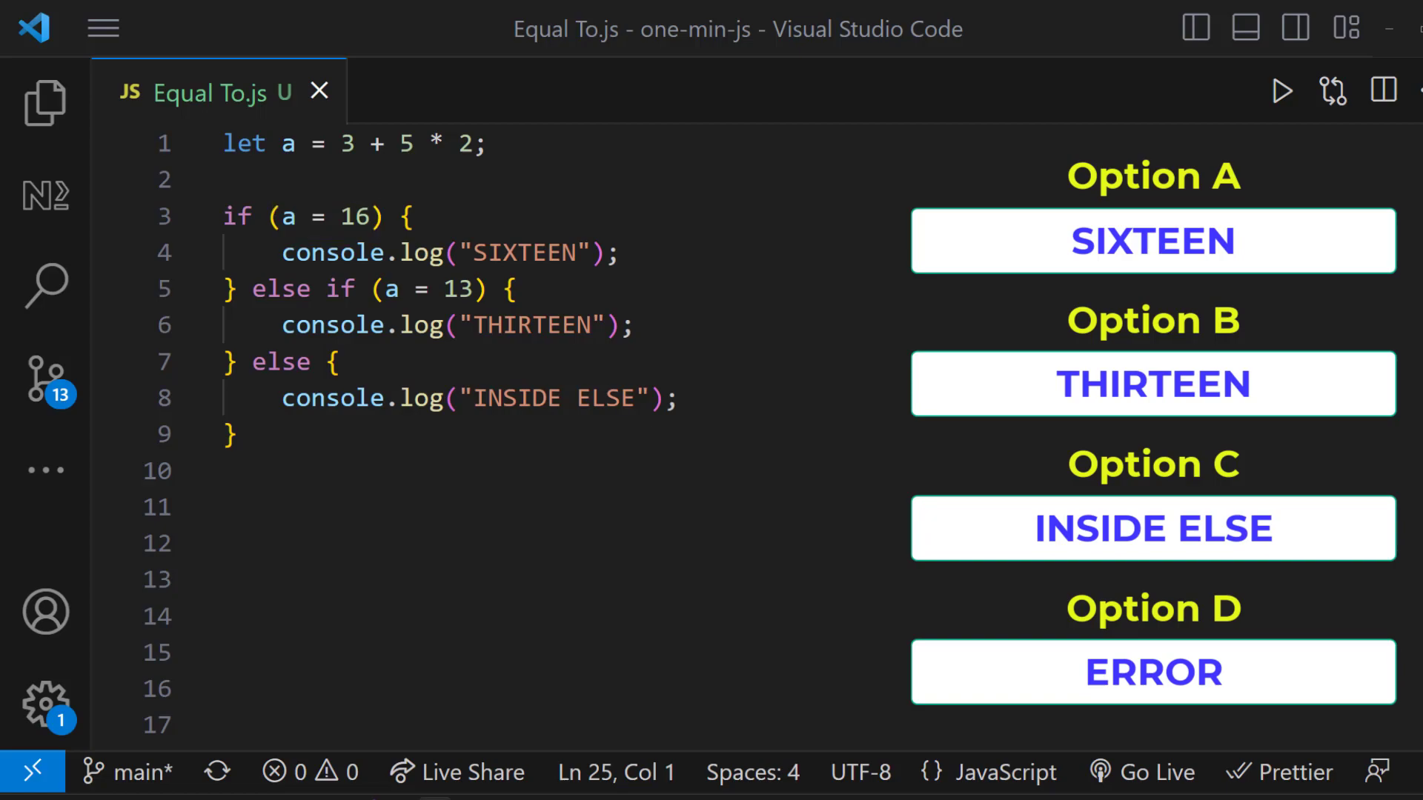
Step: Reveal SIXTEEN as correct and ERROR as wrong, then begin adding = to the first condition
{"action": "left_click", "coordinate": [1153, 672]}
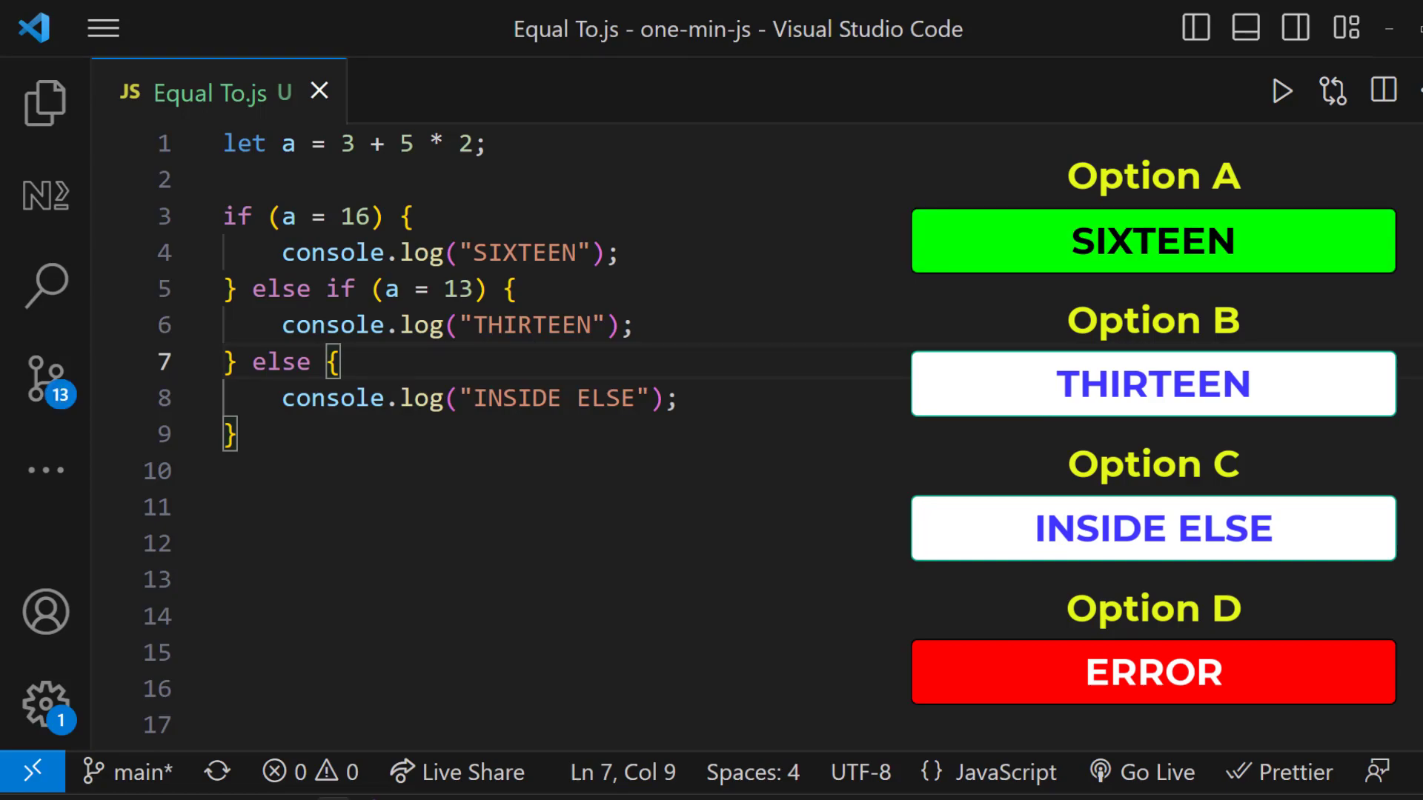
{"action": "left_click", "coordinate": [1280, 89]}
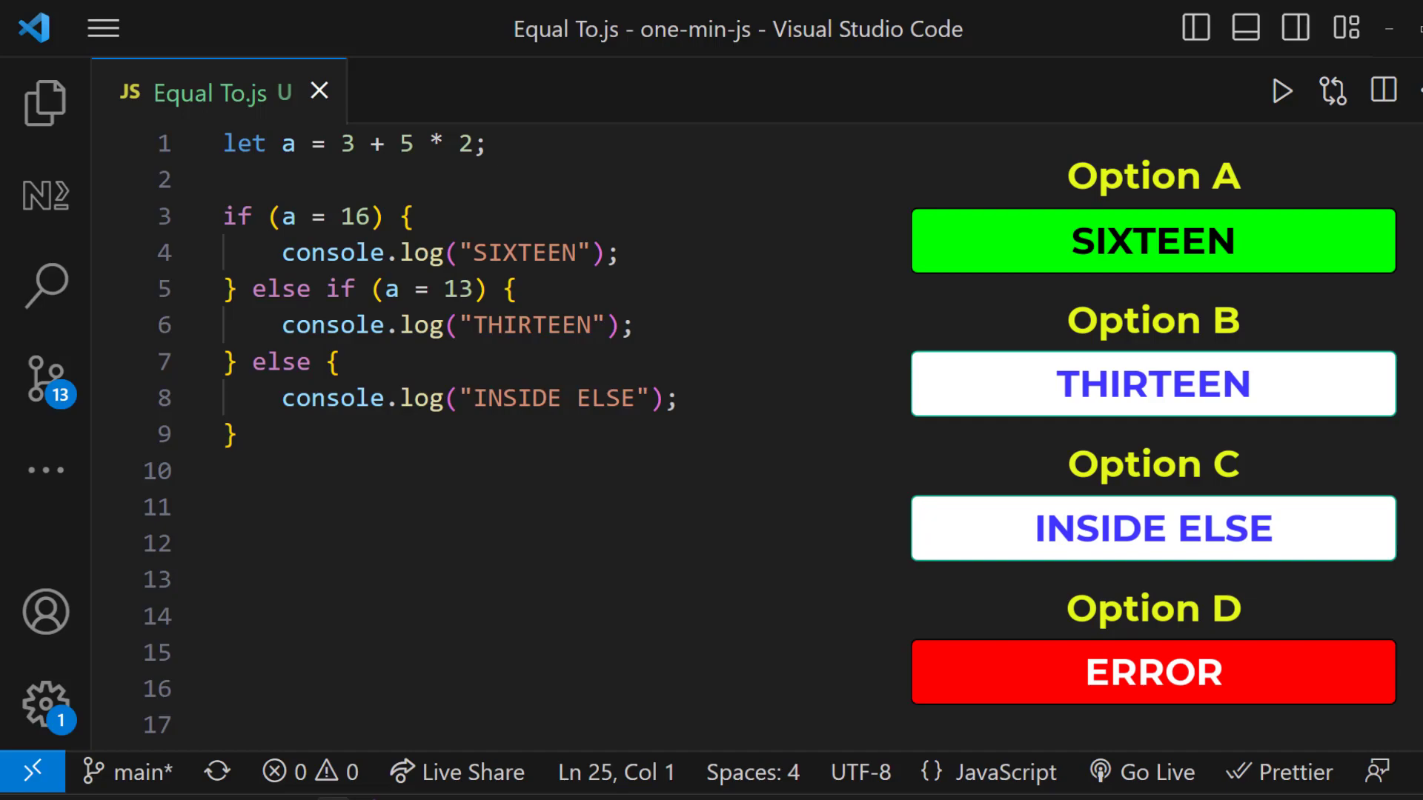
{"action": "type", "text": "="}
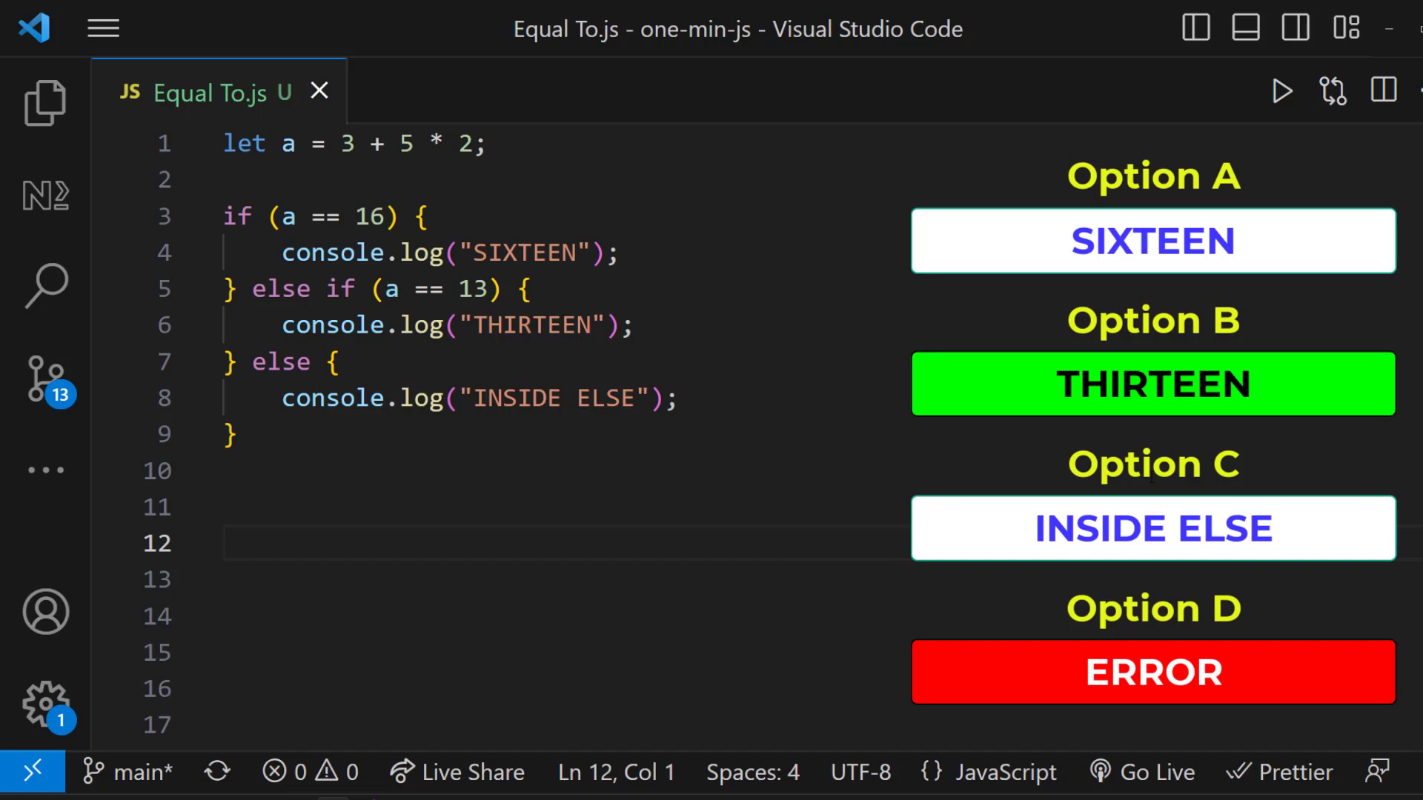
Step: Make both conditions loose == comparisons so THIRTEEN is highlighted correct
{"action": "left_click", "coordinate": [1282, 89]}
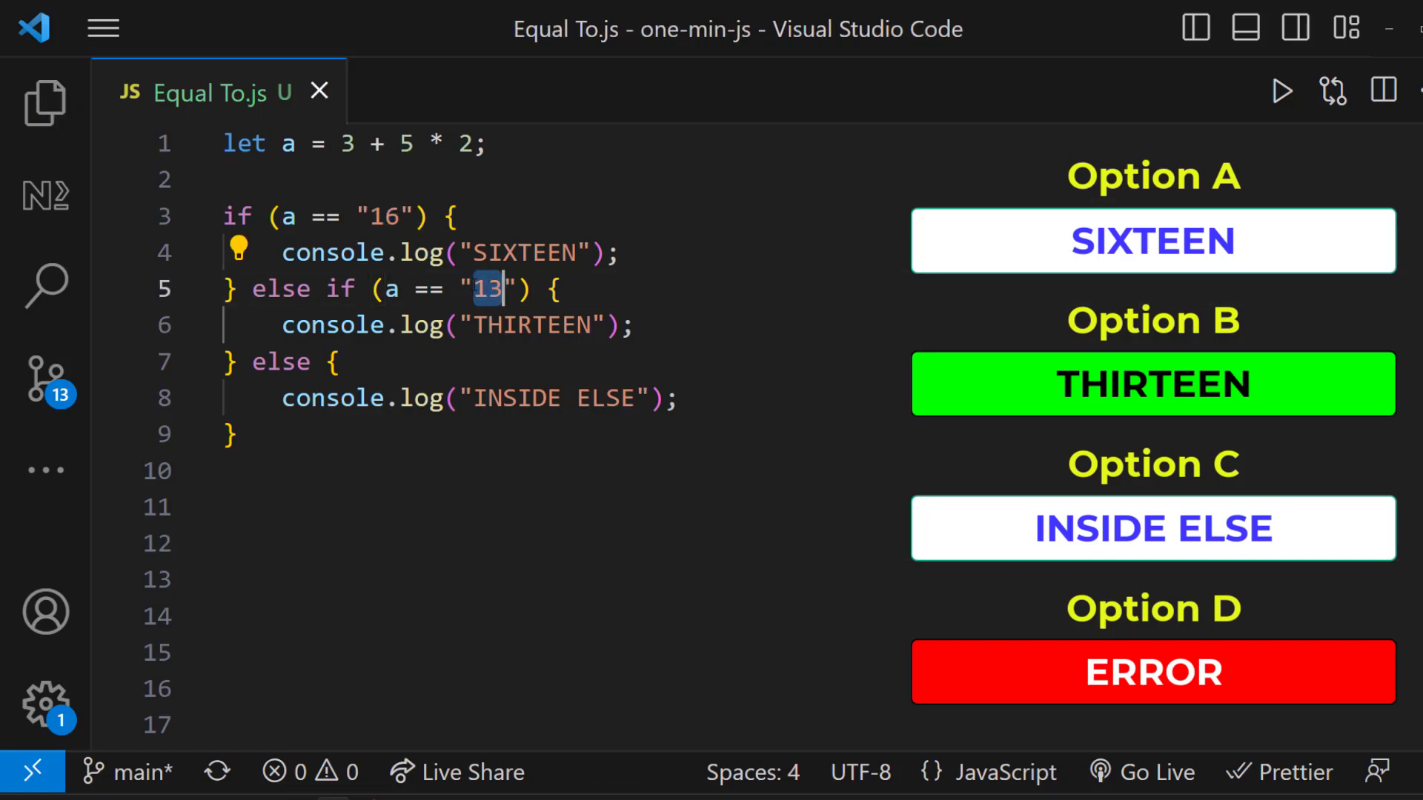
Step: Use strict === against "16" and "13", save, run to print INSIDE ELSE, then clear output
{"action": "left_click", "coordinate": [1281, 91]}
{"action": "type", "text": "="}
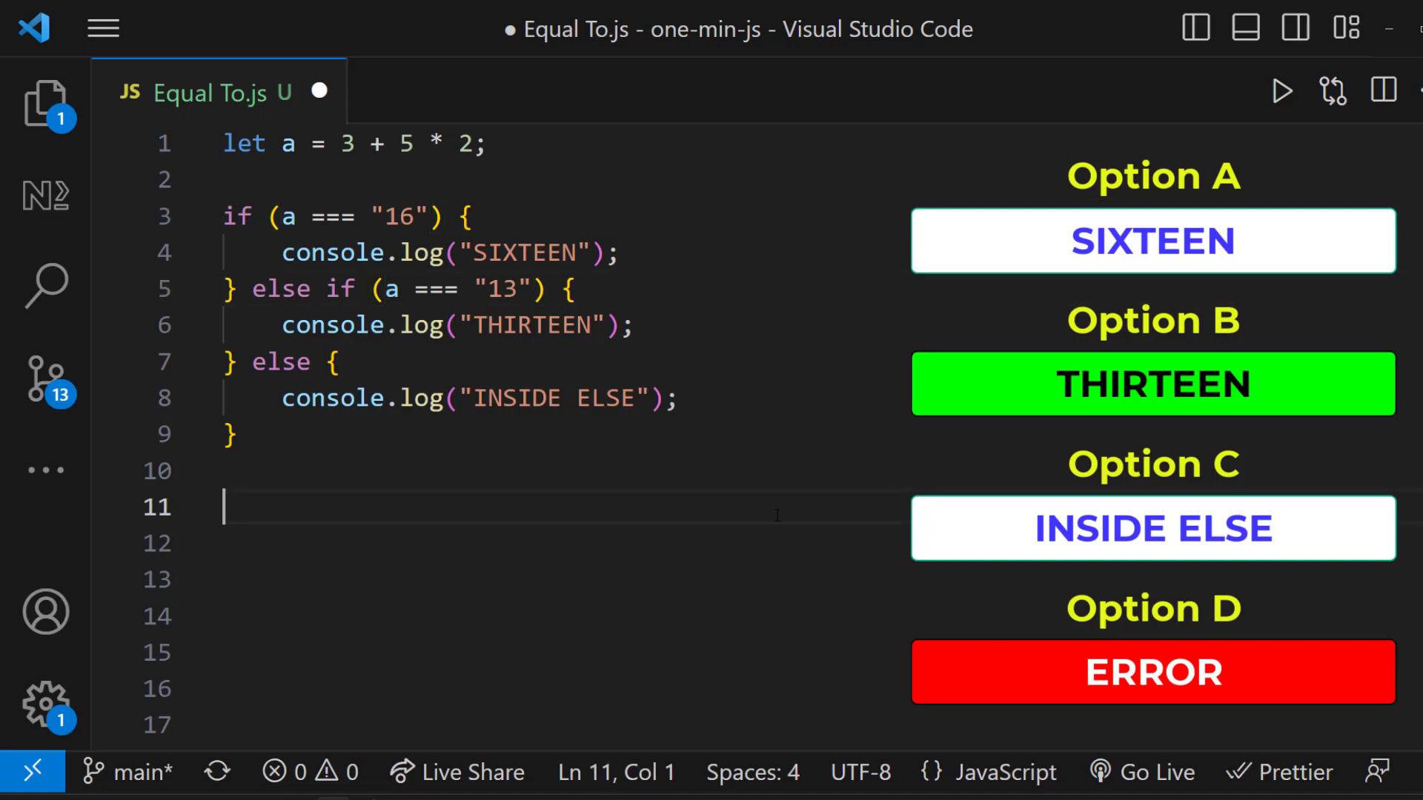
{"action": "key", "text": "Ctrl+s"}
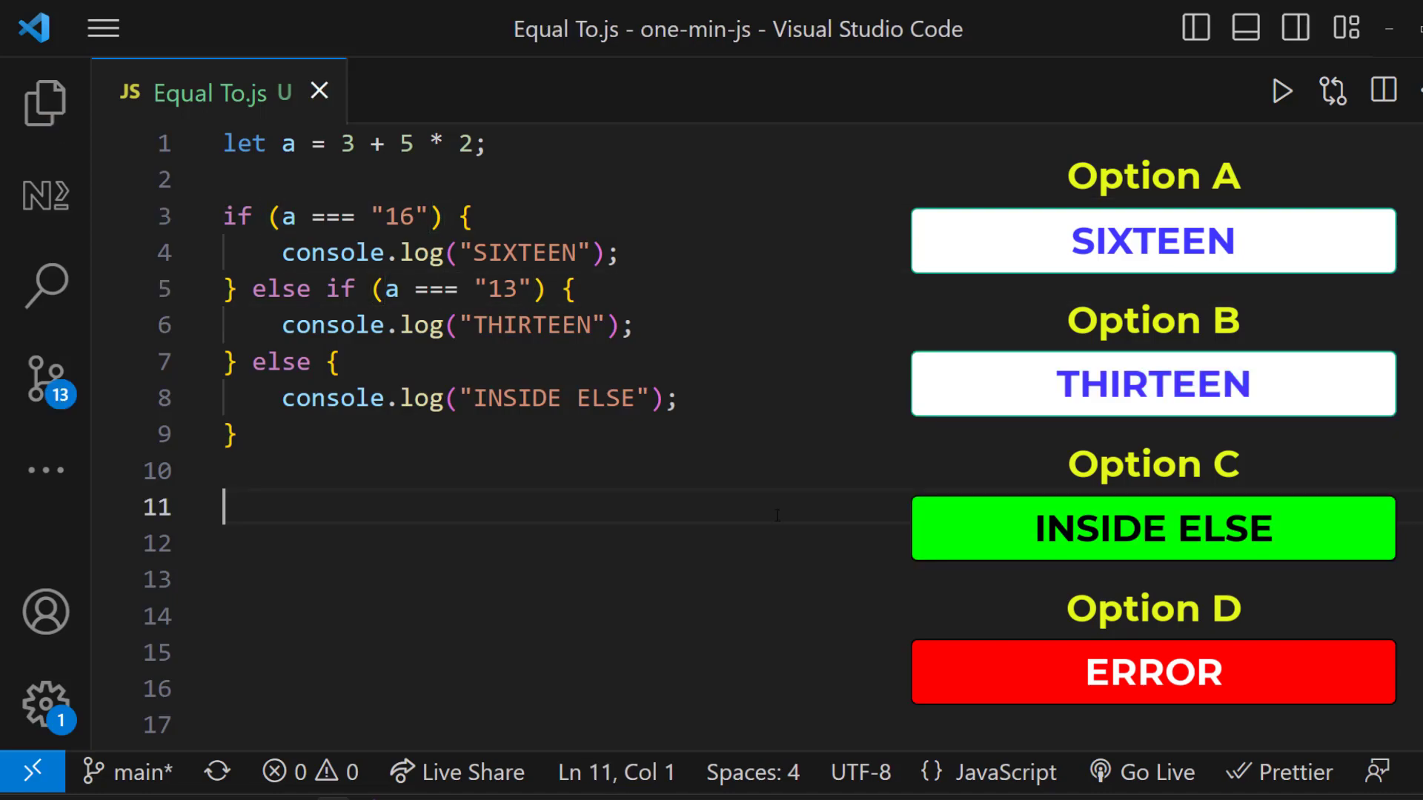
{"action": "left_click", "coordinate": [1281, 89]}
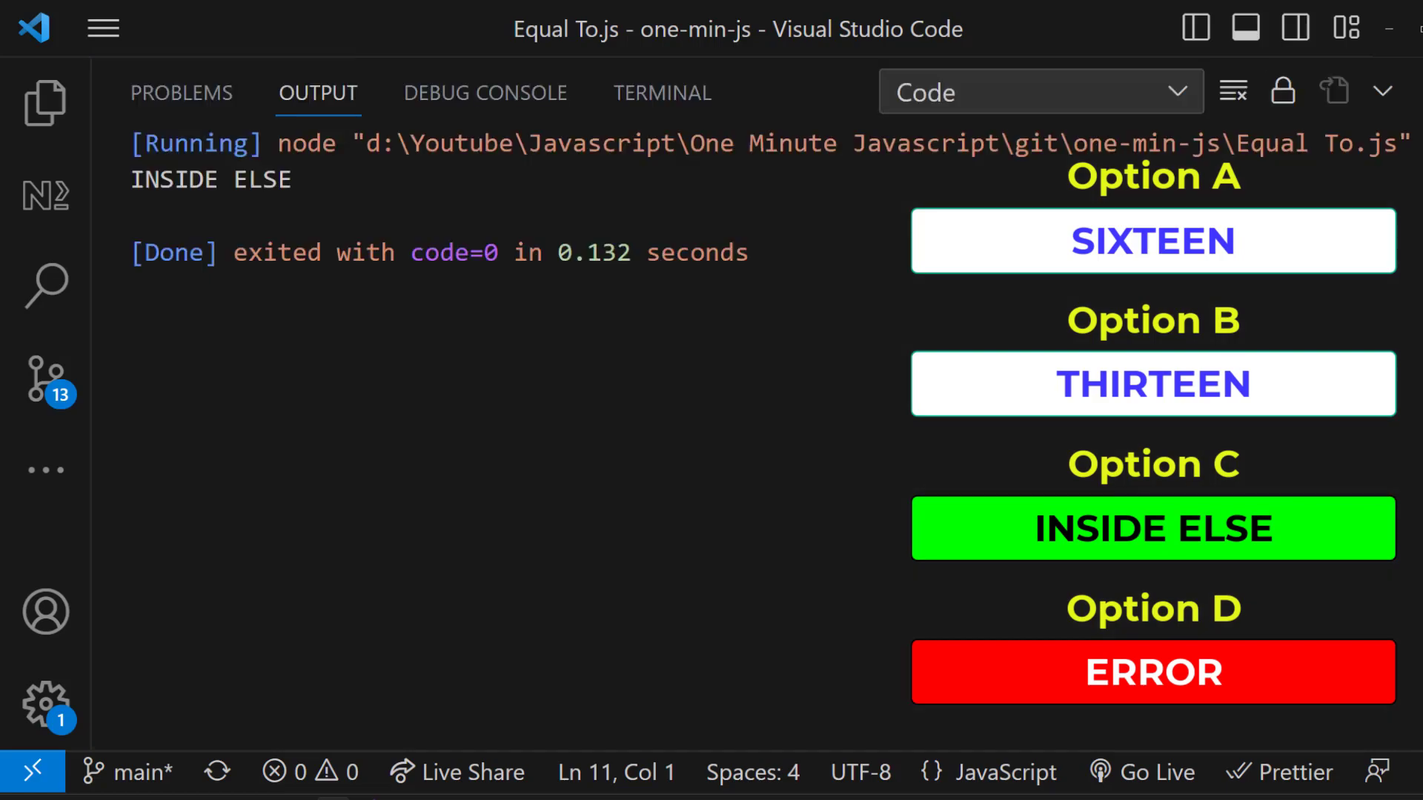
{"action": "left_click", "coordinate": [1233, 90]}
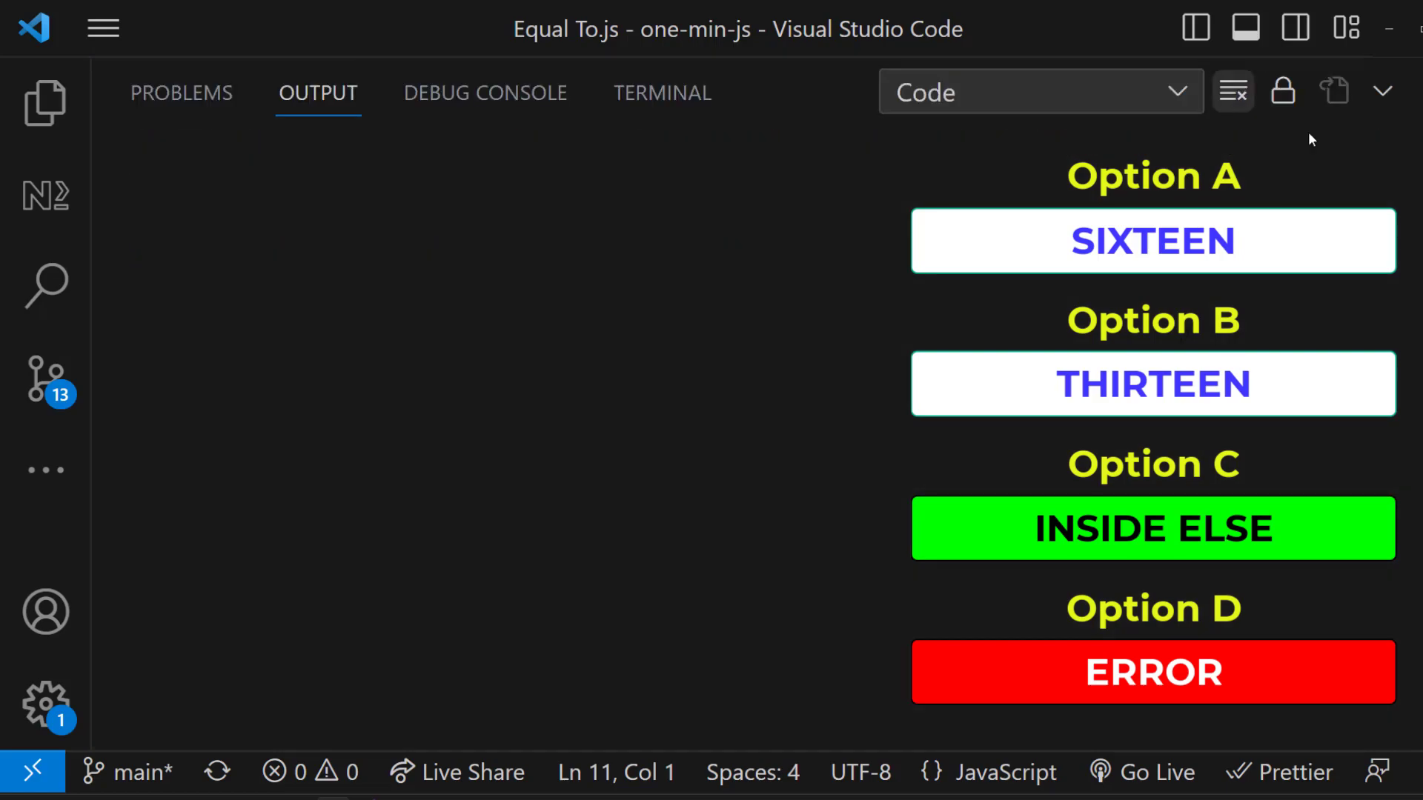